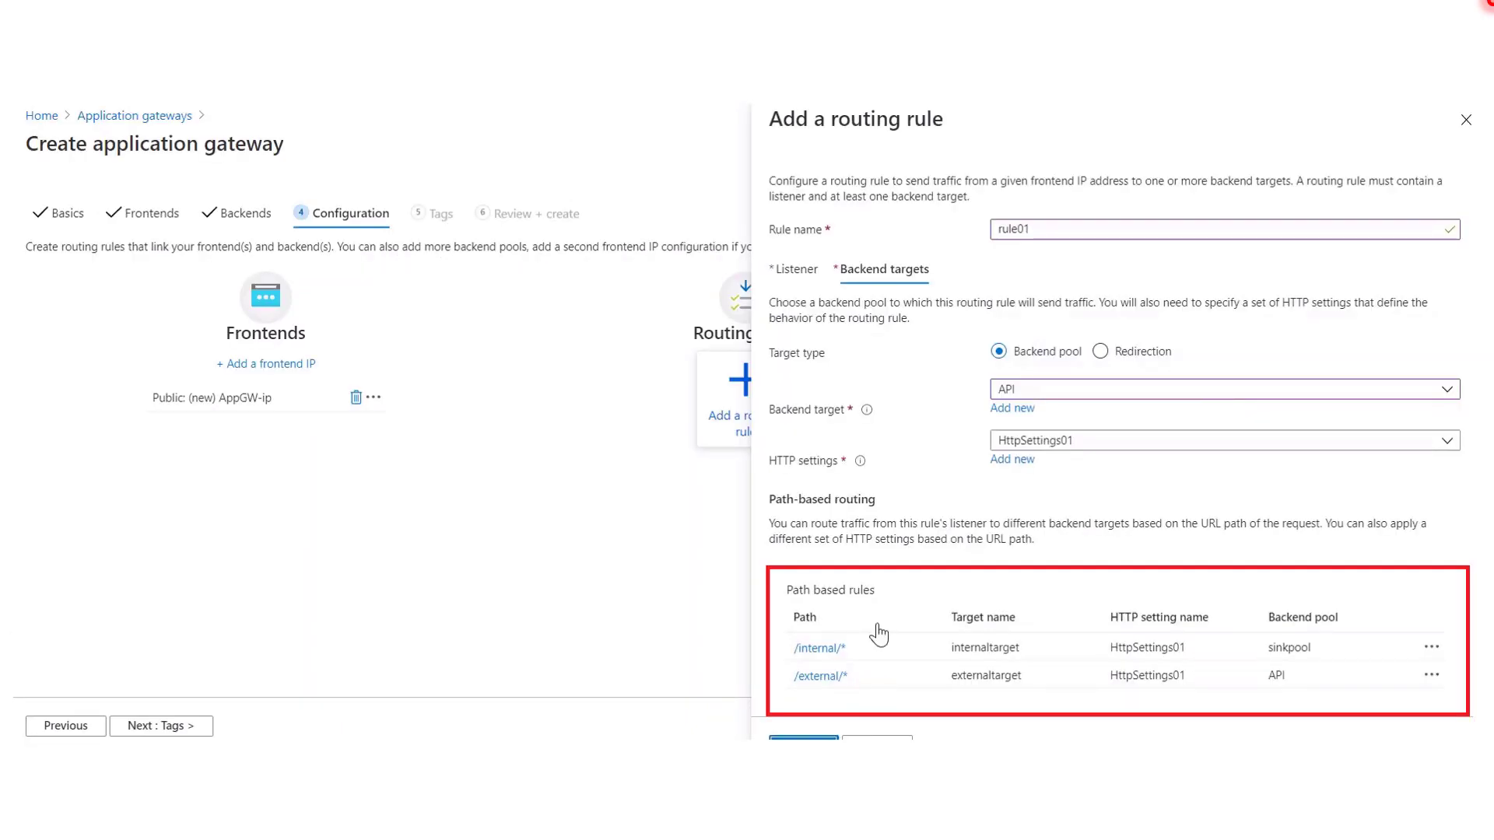
mouse_move(876, 292)
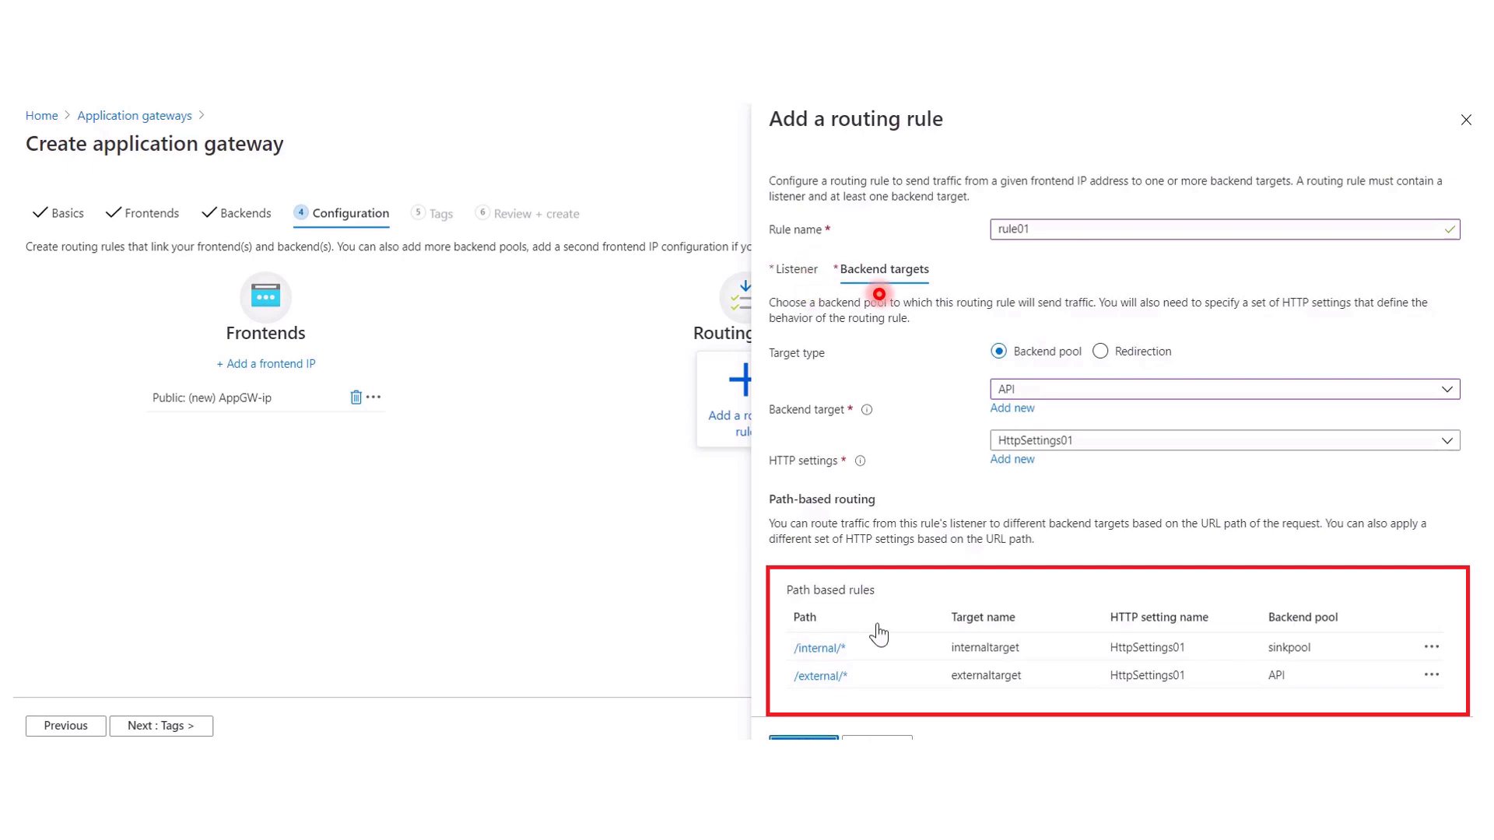